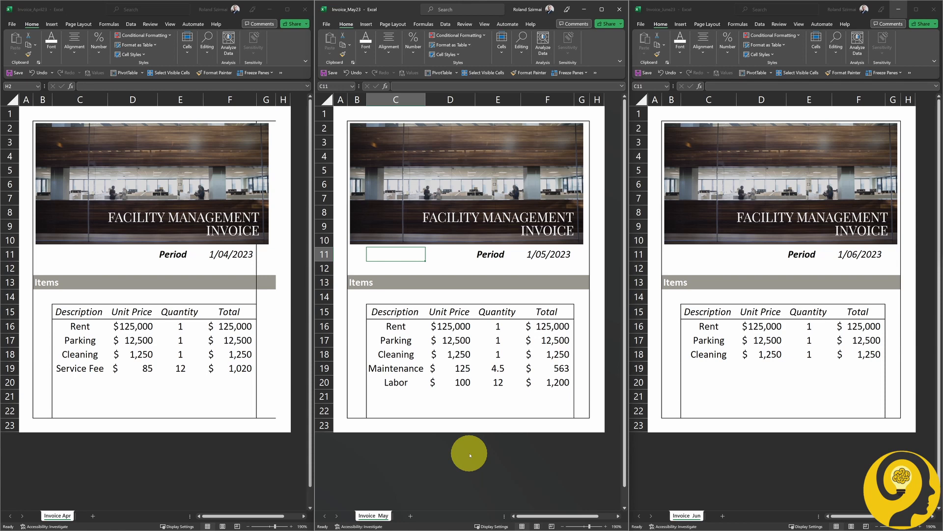
mouse_move(401, 447)
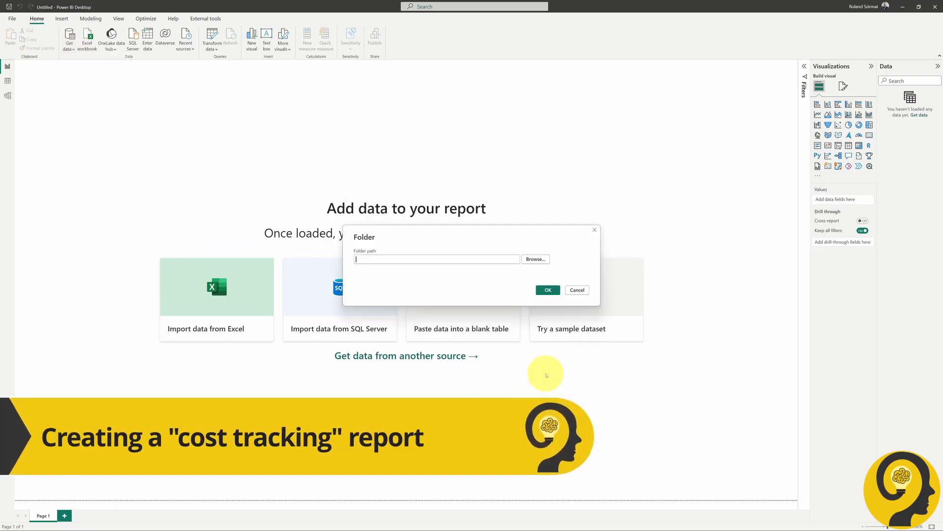
Step: Load the Invoices folder into Power Query and keep only the invoice item columns in the sample transform
left_click(546, 289)
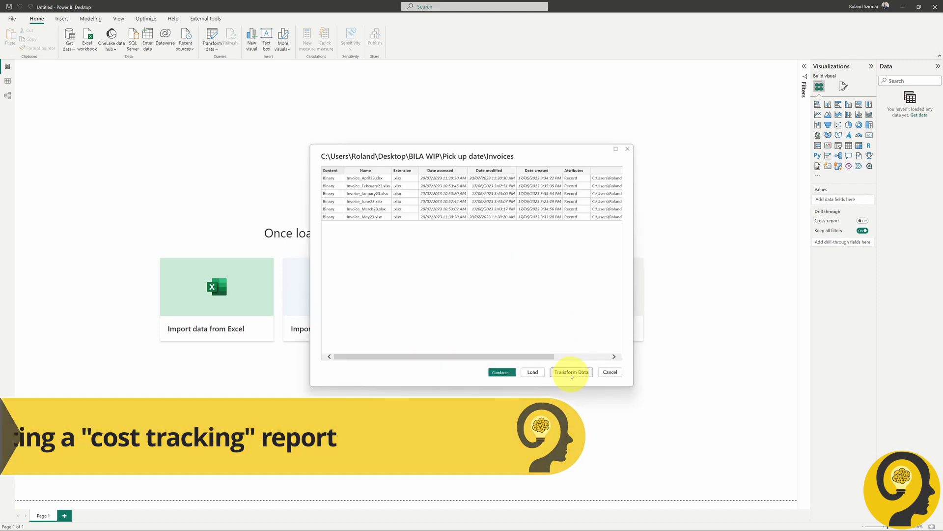
left_click(570, 372)
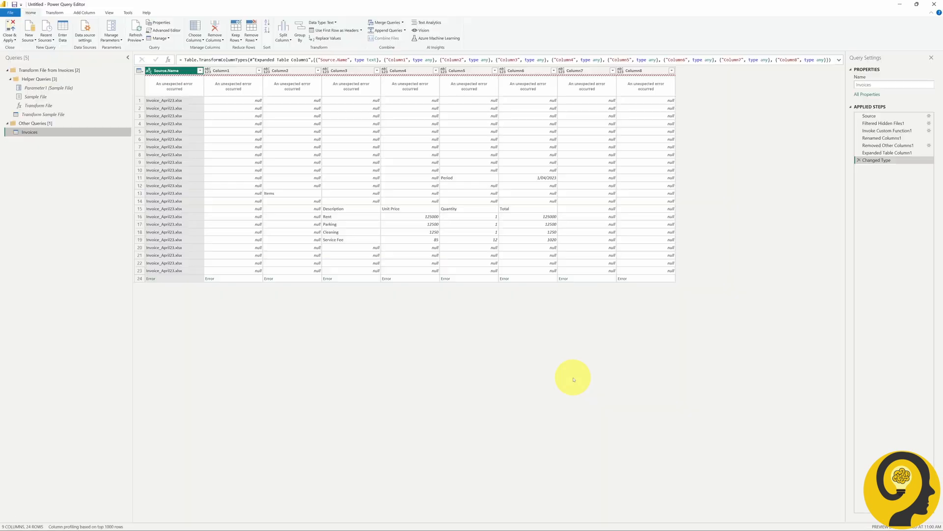
left_click(42, 114)
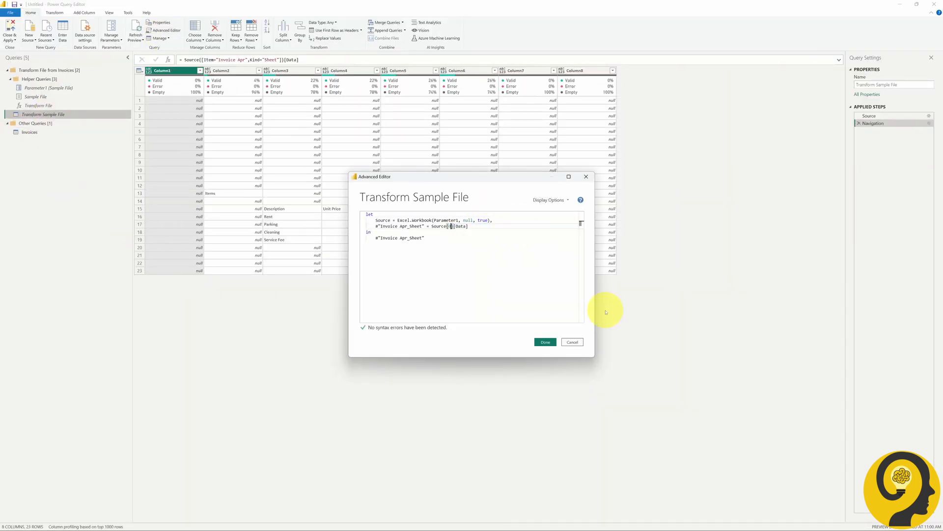
left_click(543, 342)
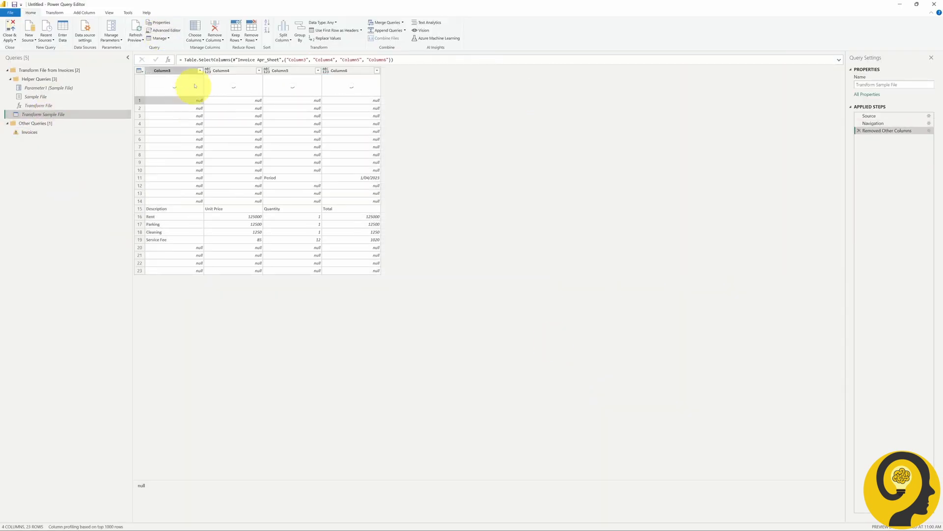
Step: Fix the Unit Price data type in the combined Invoices query and add Quantity to the table visual
left_click(29, 131)
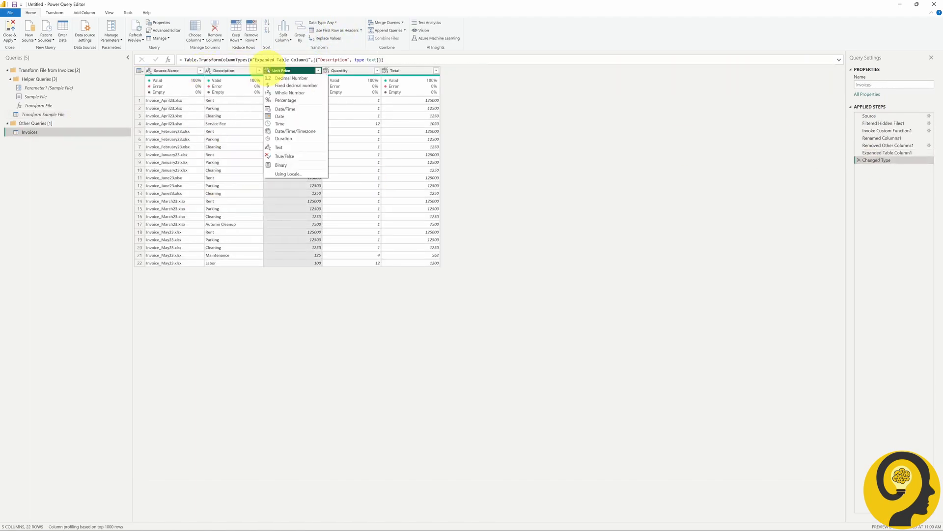
left_click(9, 31)
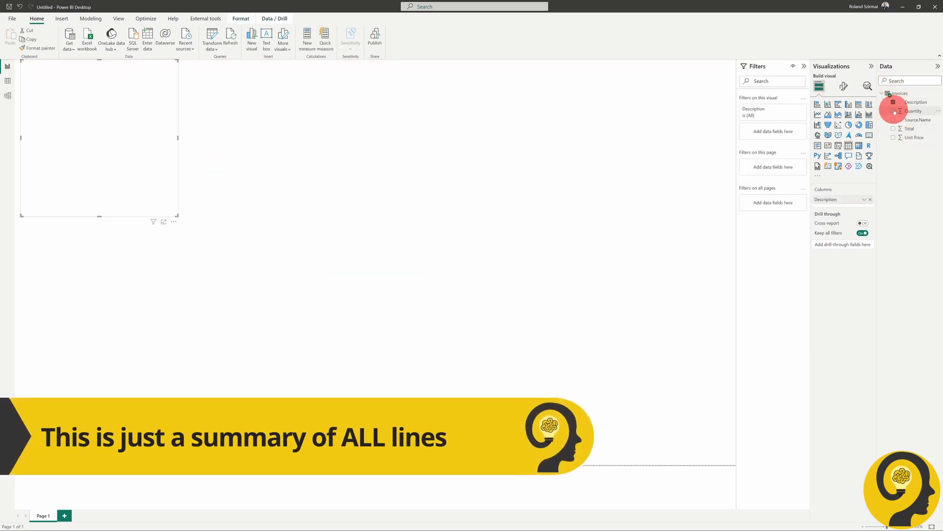
left_click(828, 104)
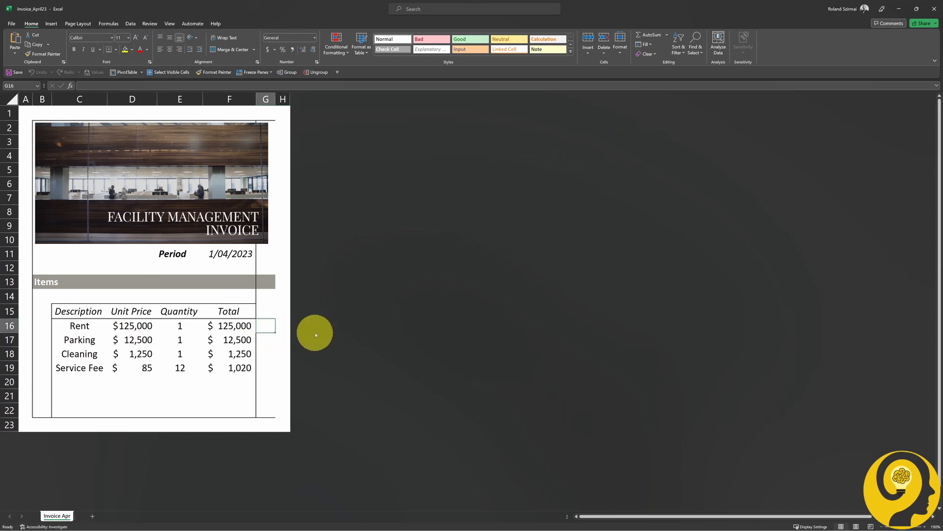
Step: Enter =G12 beside the first item and fill the period date down to the last item row
type("=G12")
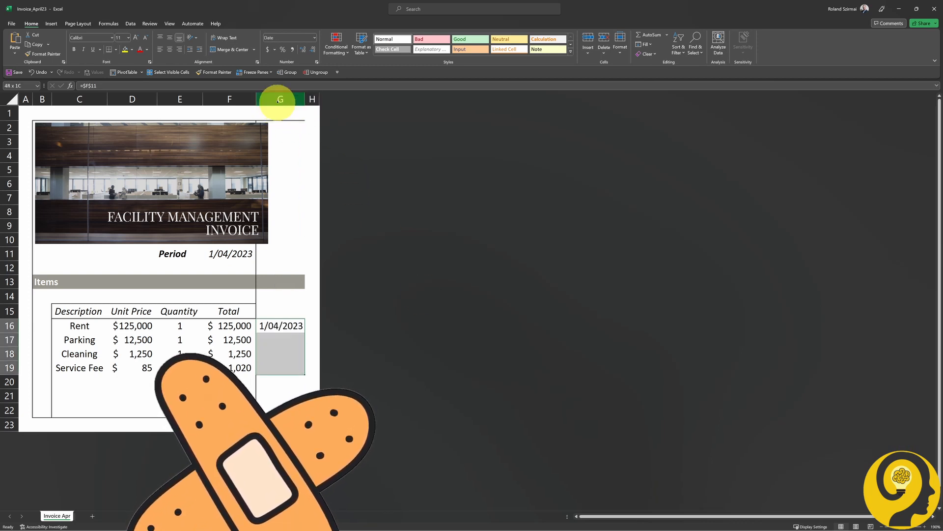
left_click_drag(280, 326, 280, 367)
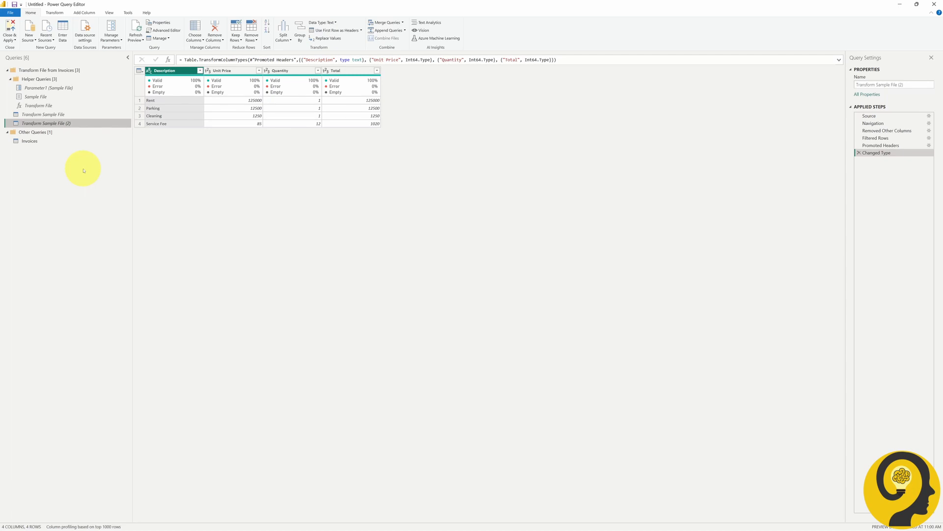
mouse_move(83, 168)
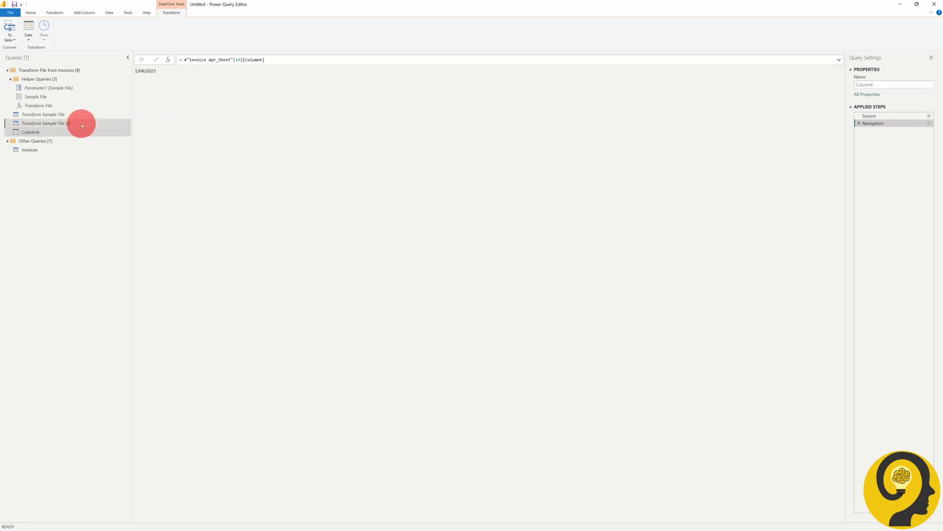
Step: Insert the GetDate line with its trailing comma into Transform Sample File (2) via the Advanced Editor
left_click(45, 123)
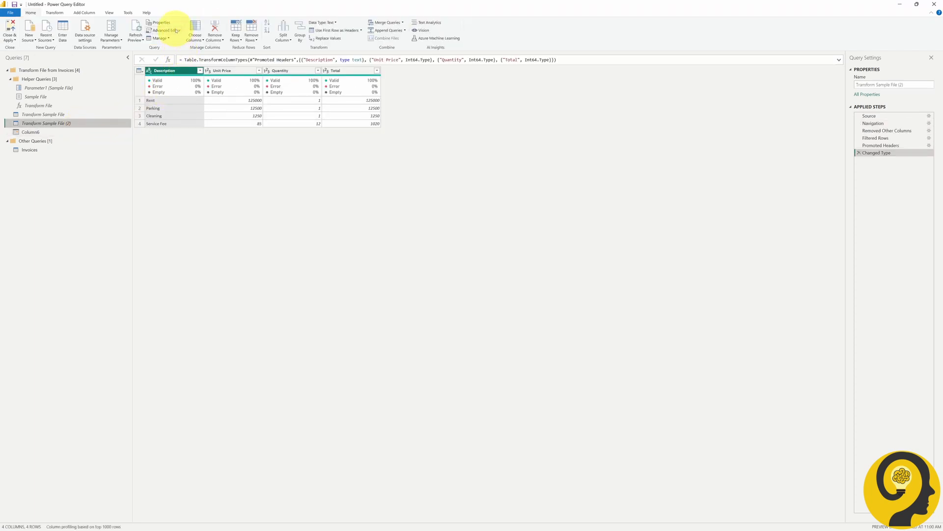
left_click(167, 31)
type("GetDate = #\"Invoice Apr_Sheet\"{10}[Column6")
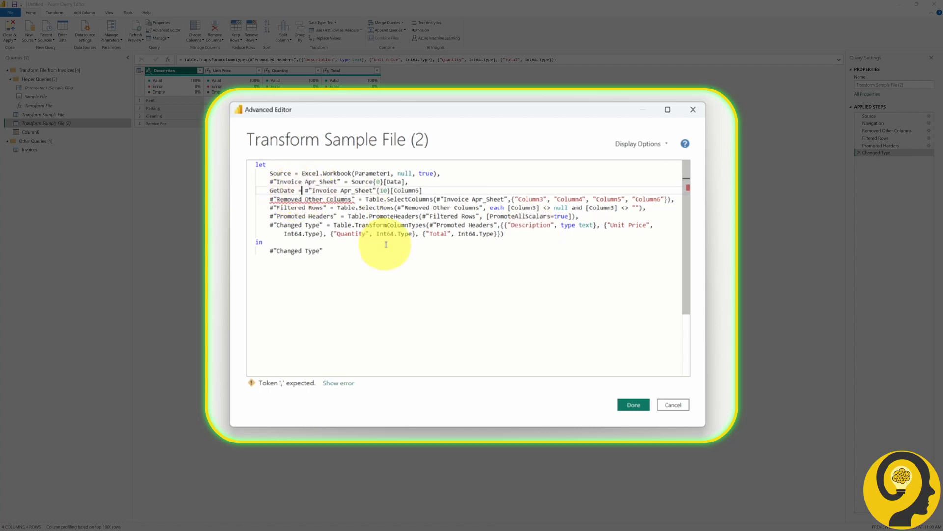
type(",")
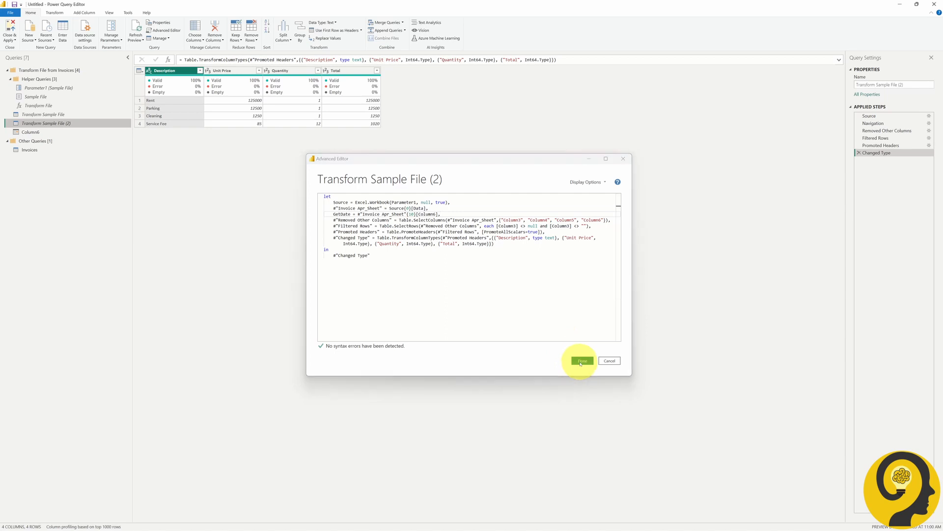
left_click(581, 361)
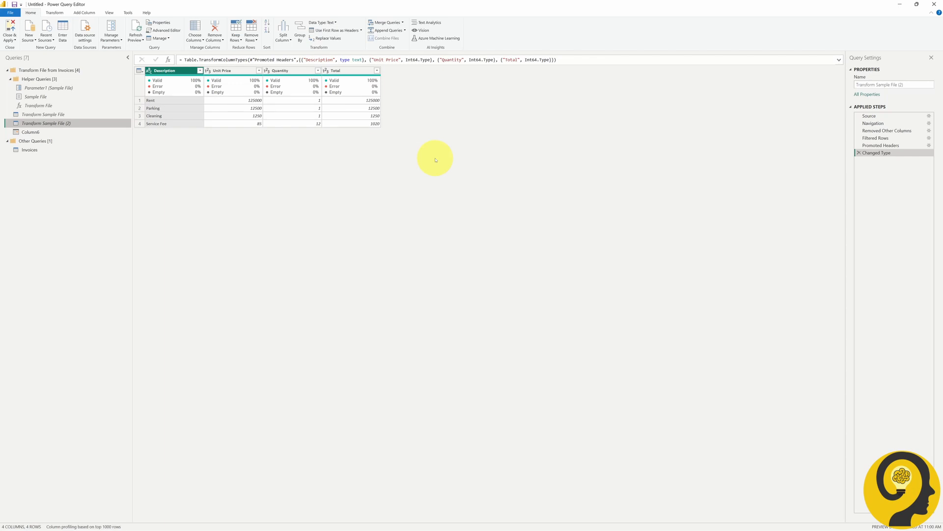
mouse_move(226, 90)
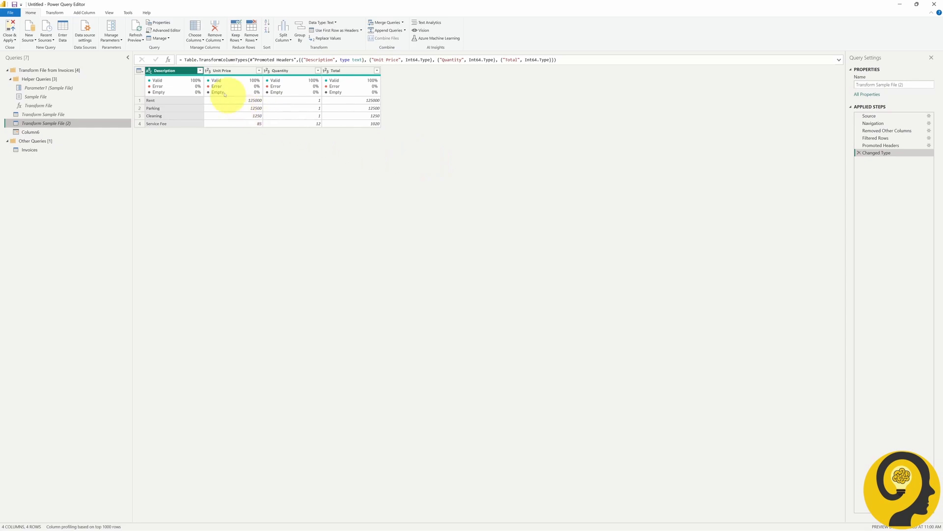
Step: Add a custom column named Date with the formula GetDate
left_click(84, 13)
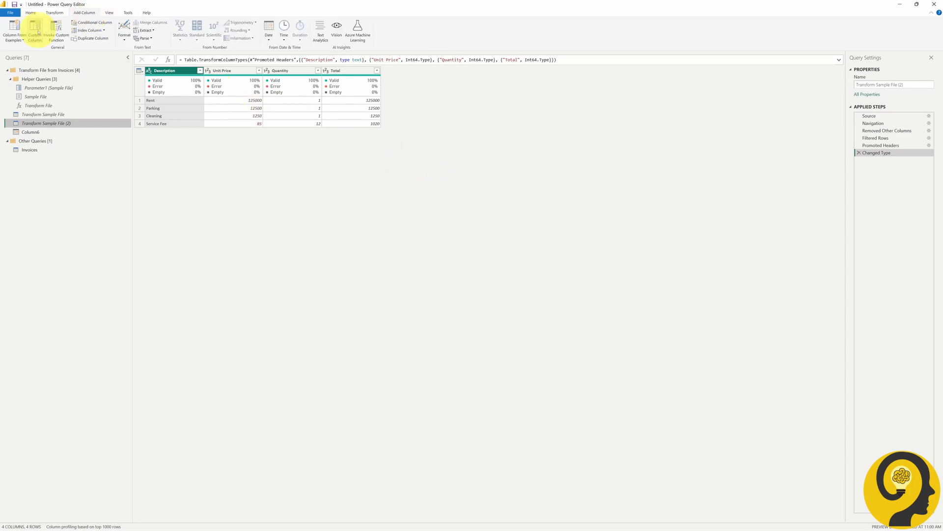
left_click(34, 30)
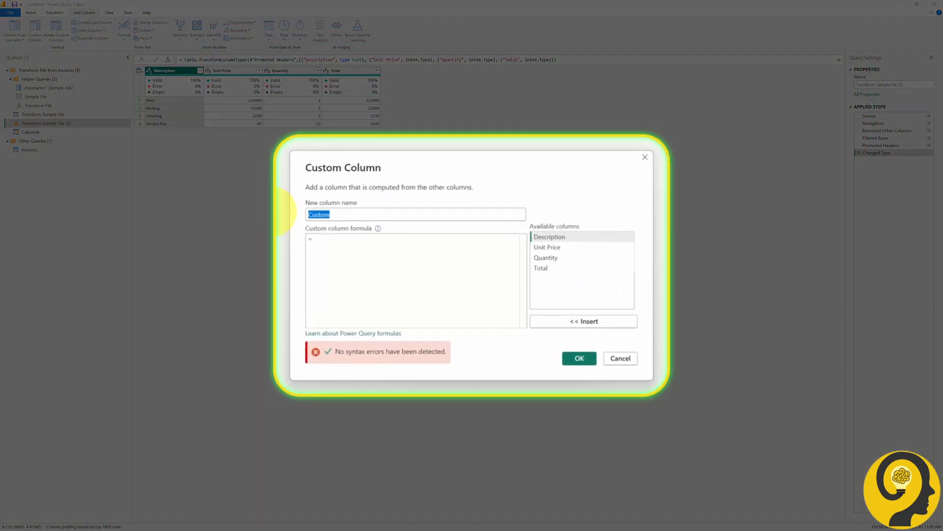
type("Date")
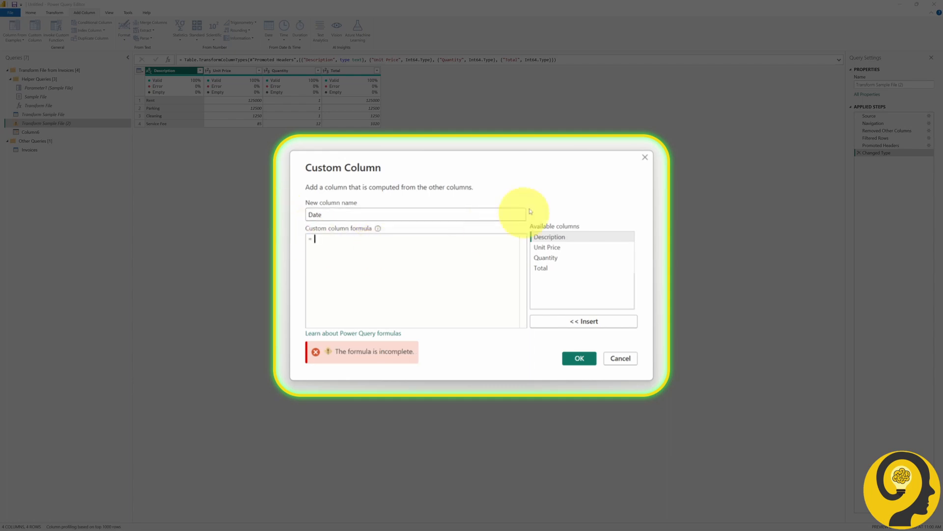
type("GetDate")
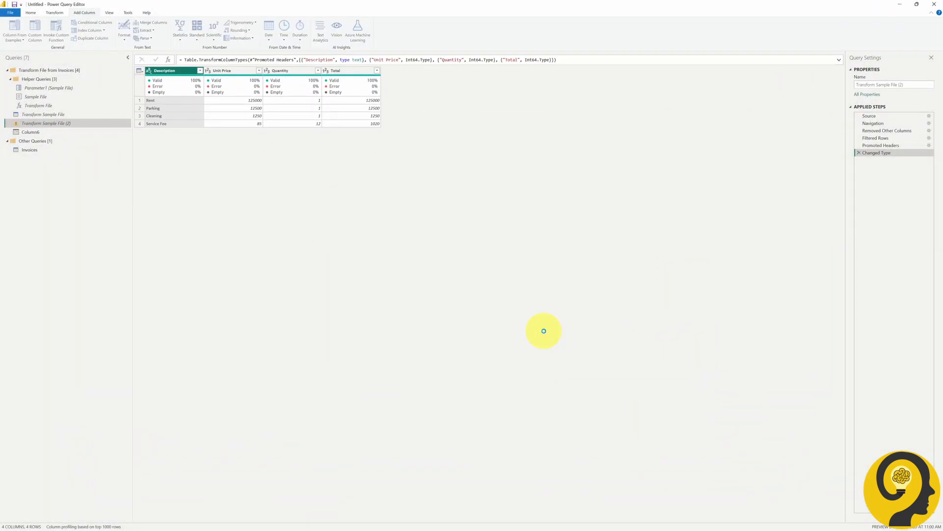
left_click(35, 31)
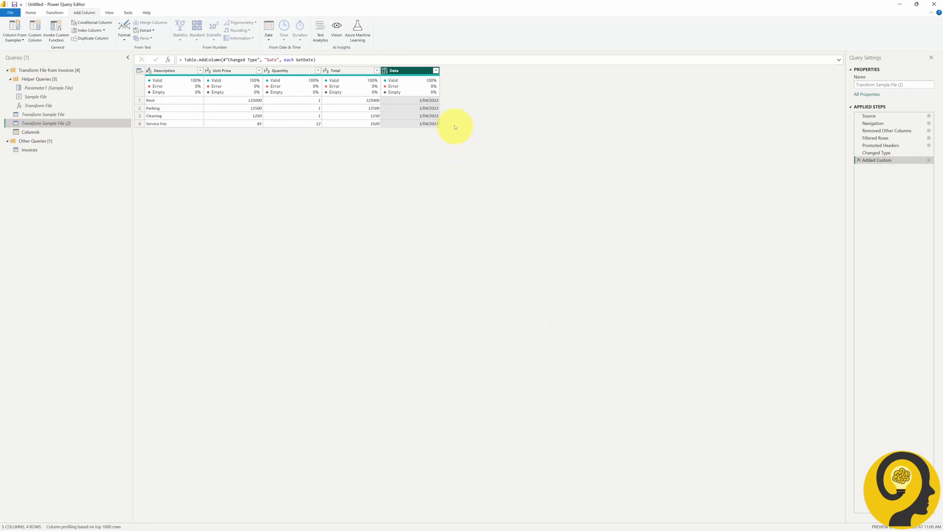
mouse_move(442, 108)
type(", type")
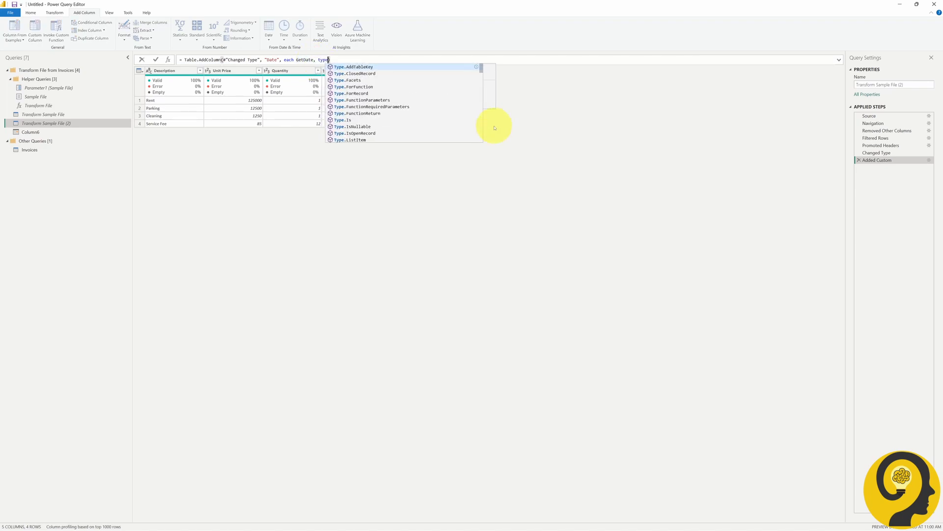
Step: Append type date in the formula bar so the Date column is typed as a date
type("date")
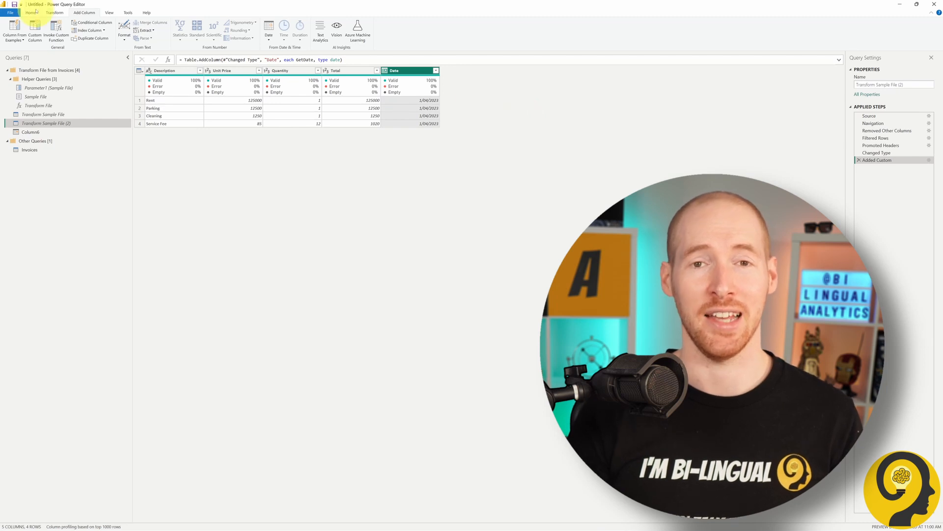
left_click(164, 31)
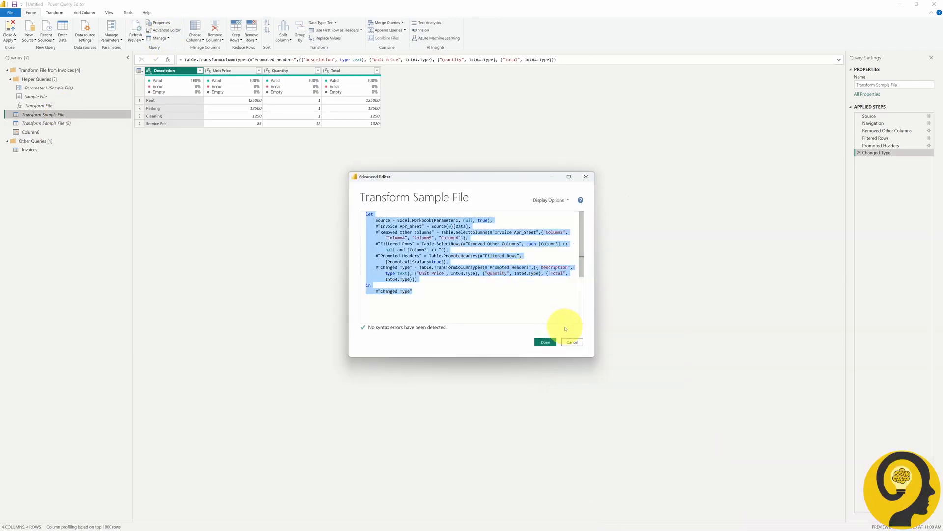
Step: Copy the duplicated query's code into Transform Sample File and delete the leftover helper query
left_click(545, 342)
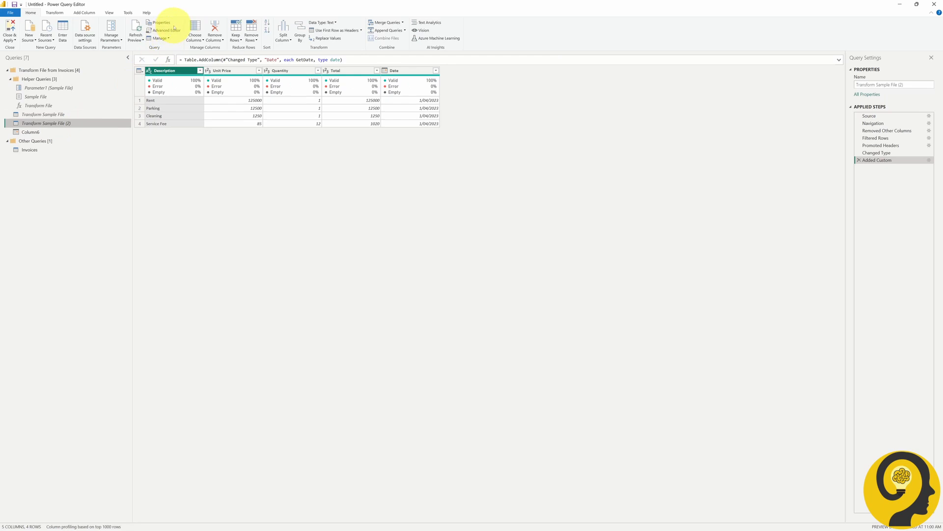
left_click(167, 31)
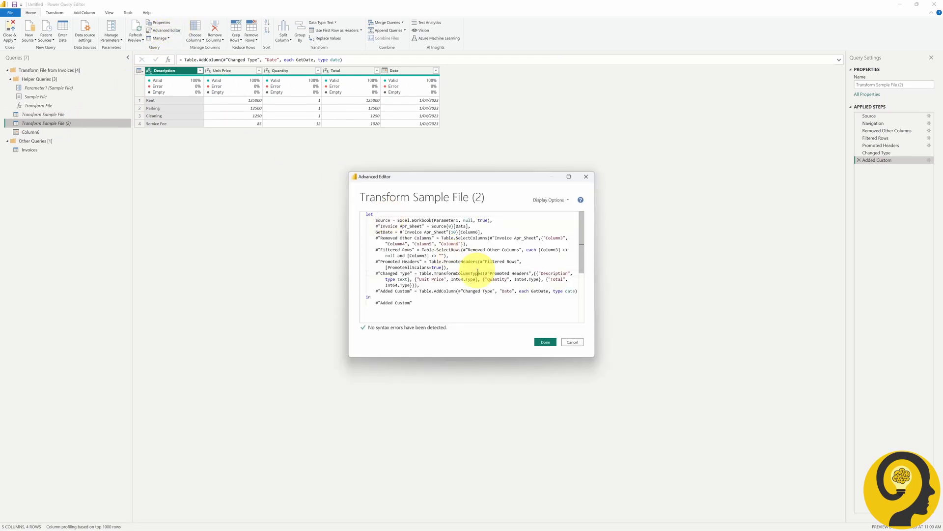
left_click(544, 342)
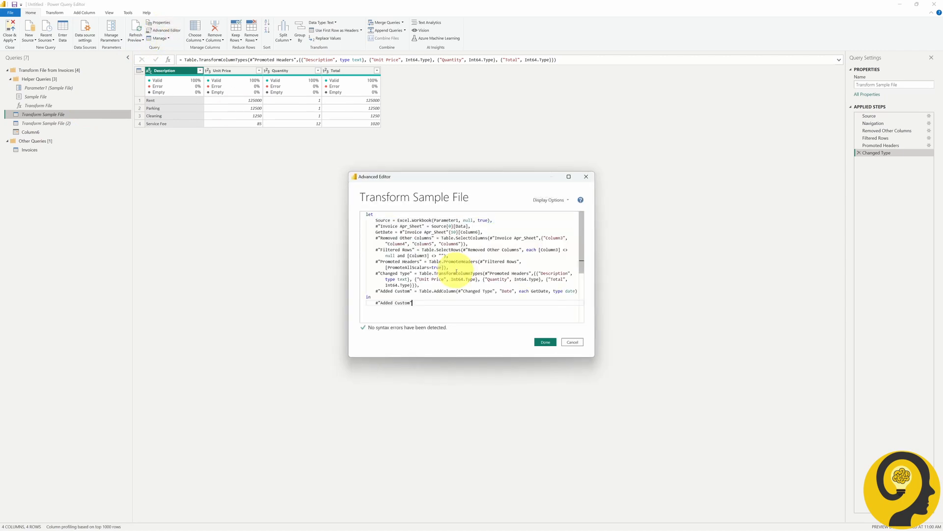
left_click(545, 342)
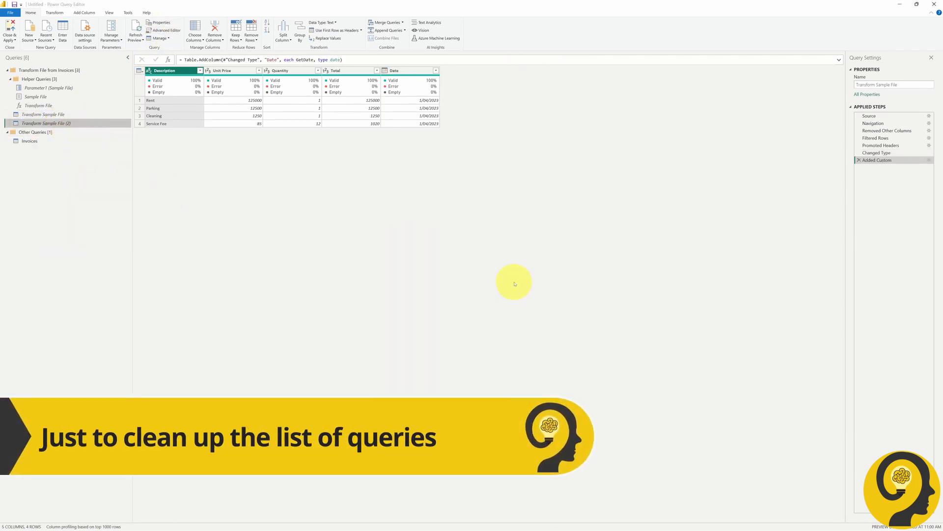
Step: Set the Invoices table's new Date column to the date data type
left_click(28, 132)
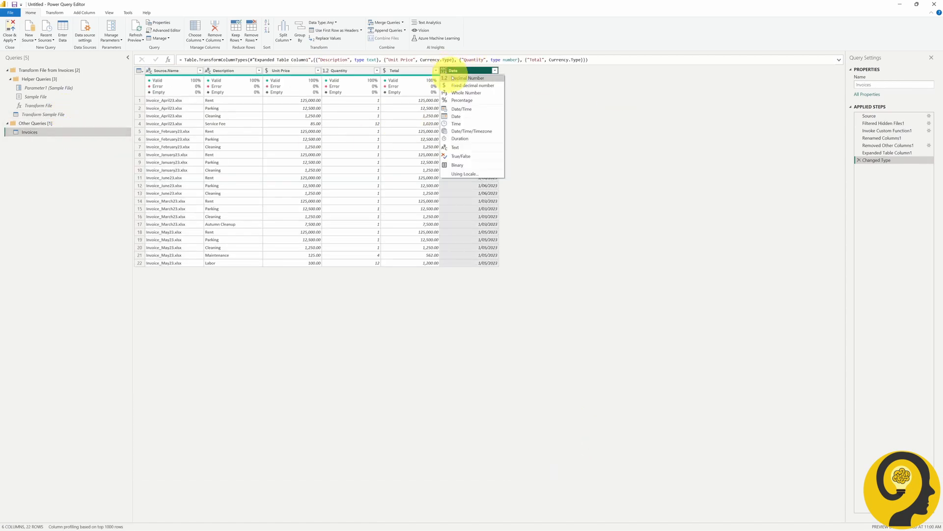
left_click(461, 108)
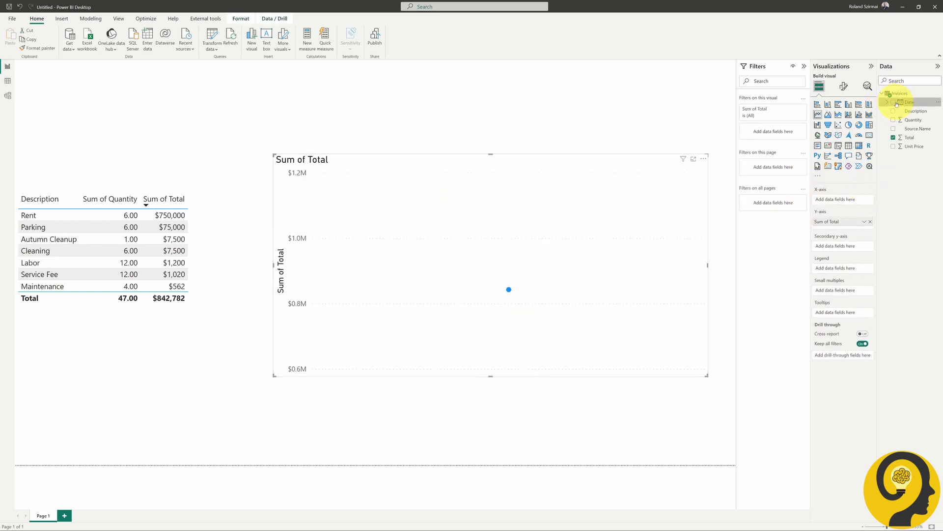
Step: Put the Date field on the Sum of Total line chart's X-axis
left_click(894, 101)
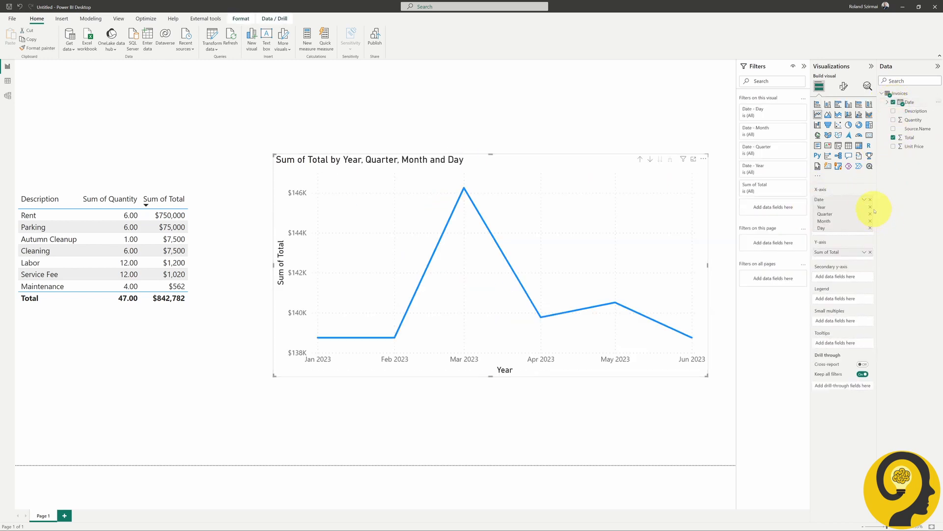